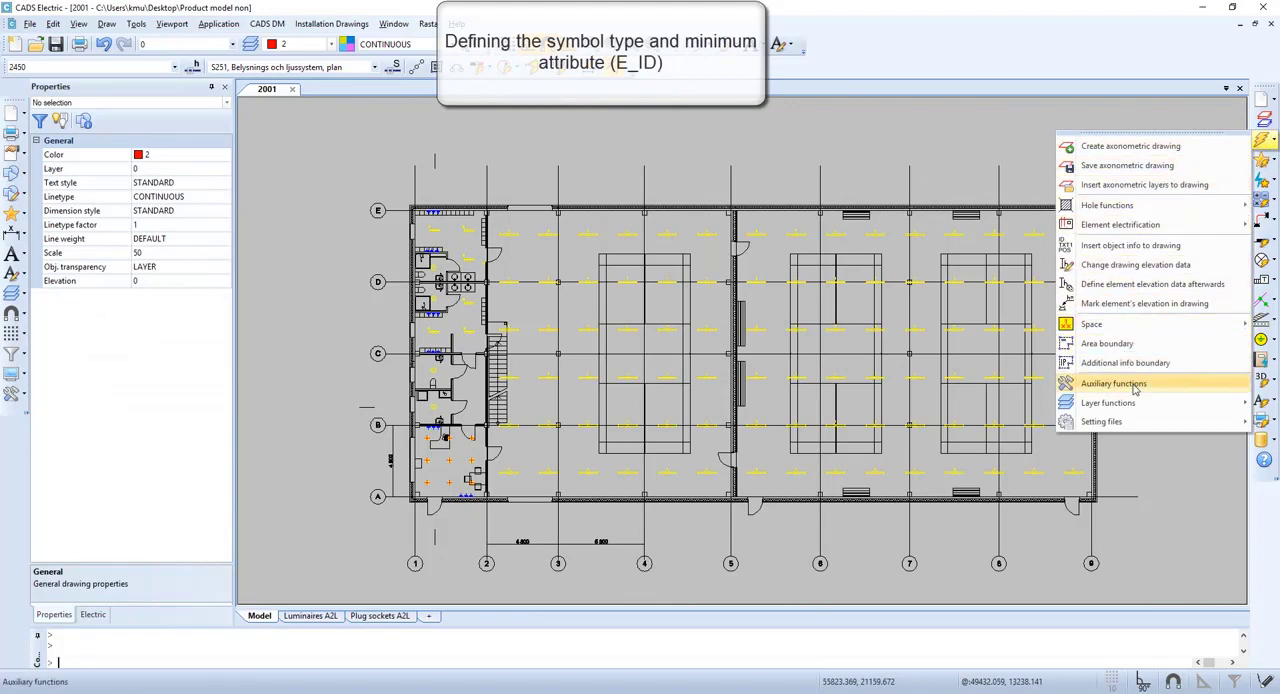
Step: Start 'Convert to CADS Electric symbol' from the Auxiliary functions palette
click(1113, 383)
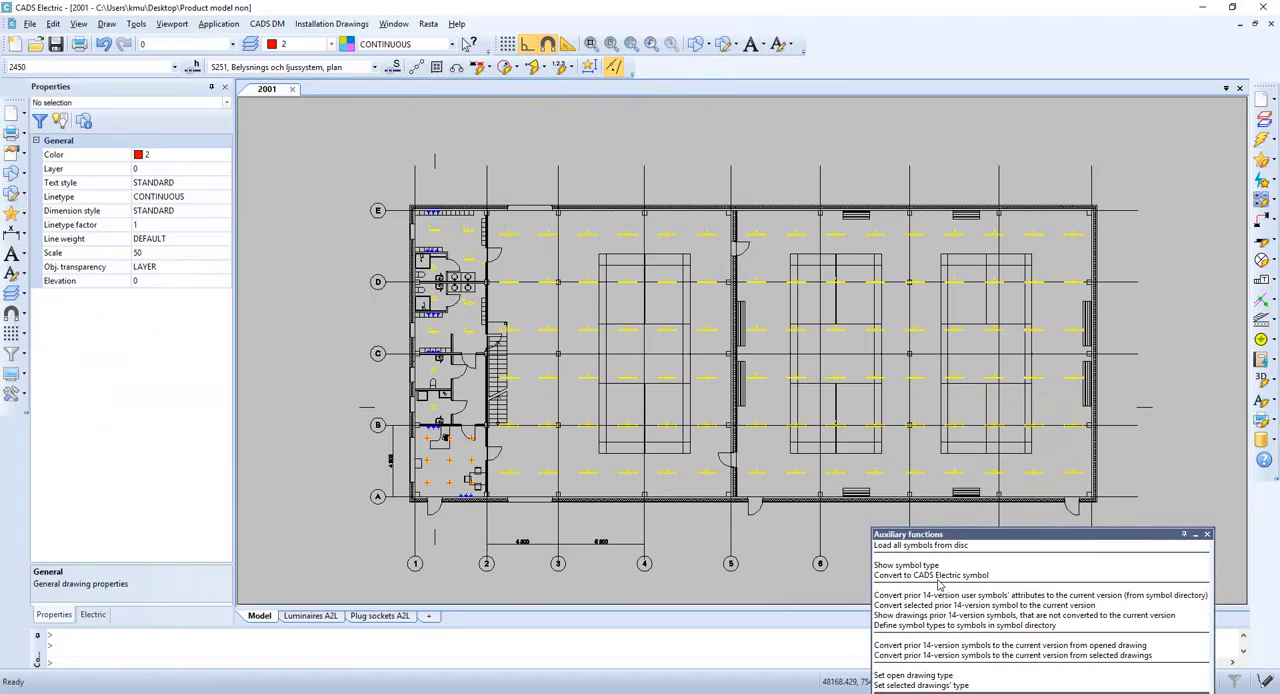
click(926, 575)
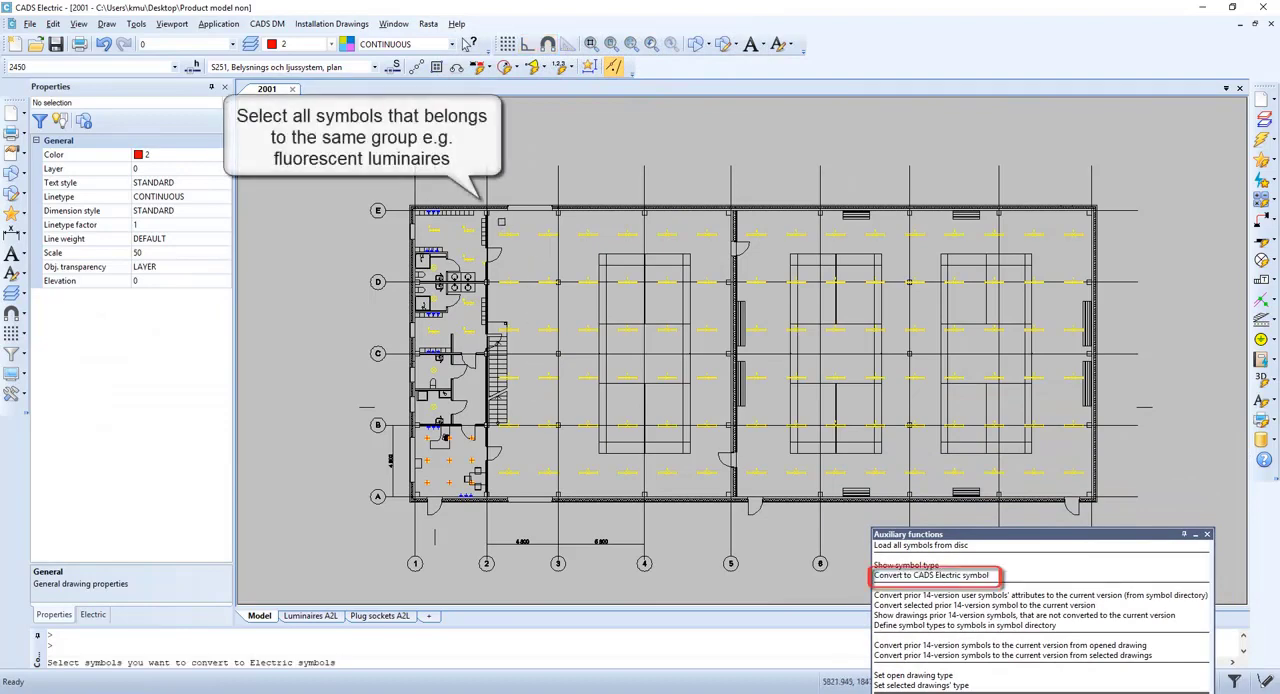
Step: Convert the 96 window-selected fluorescent luminaires to Lighting equipment with Fluorescent light subtype
drag(505, 215, 1095, 500)
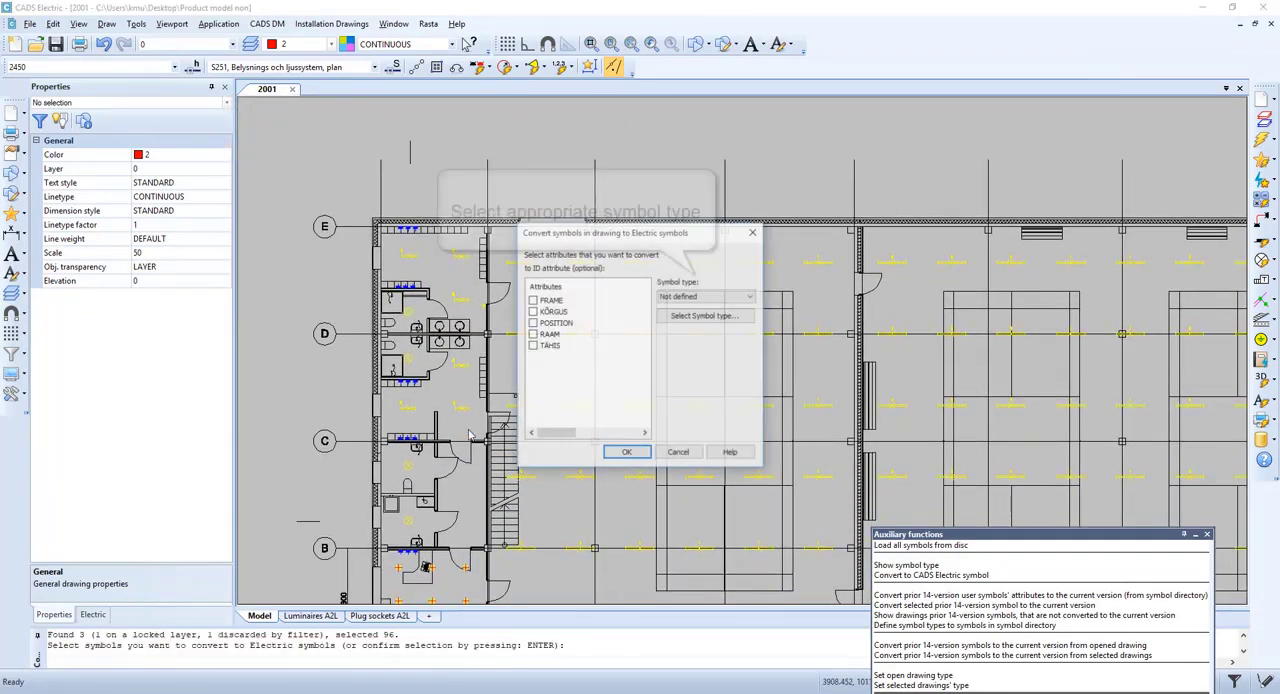
click(745, 296)
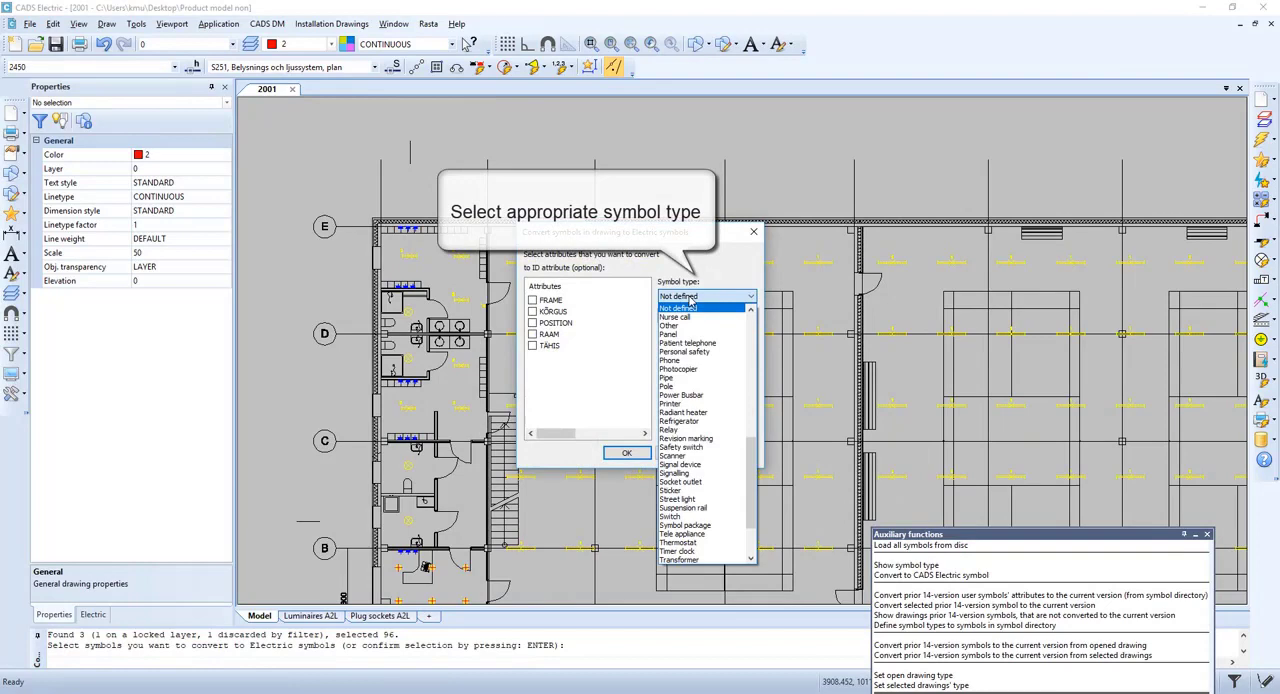
click(695, 308)
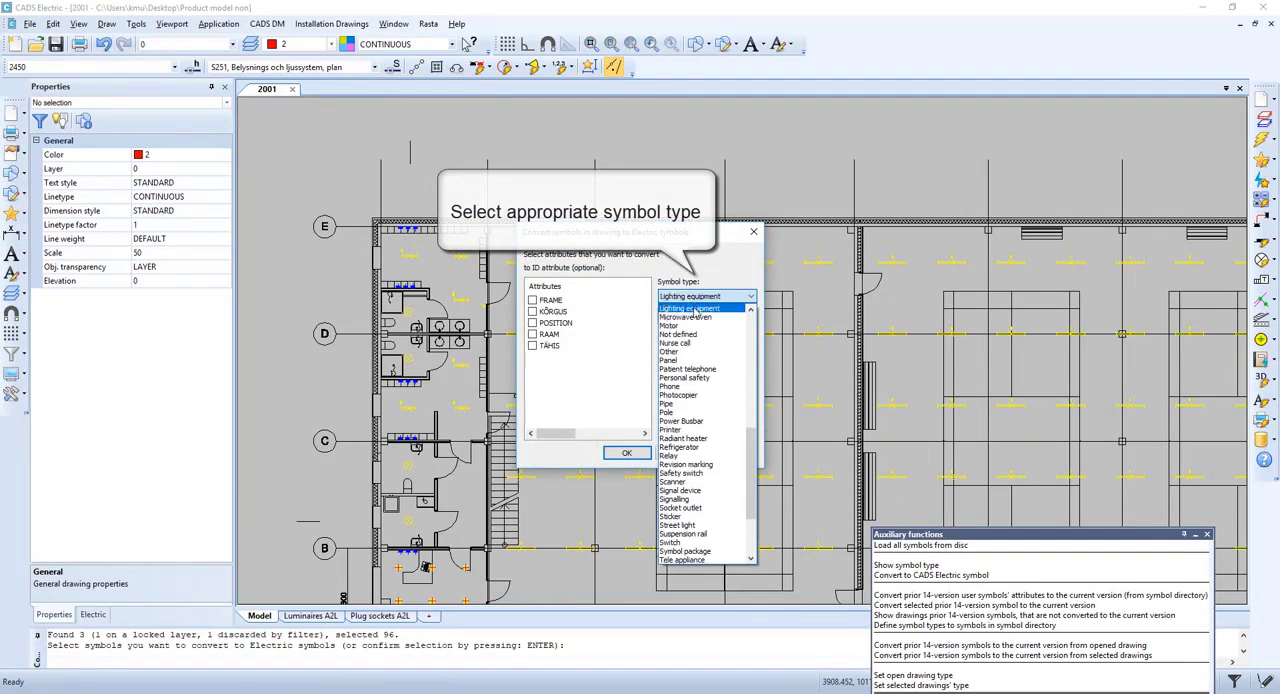
click(705, 296)
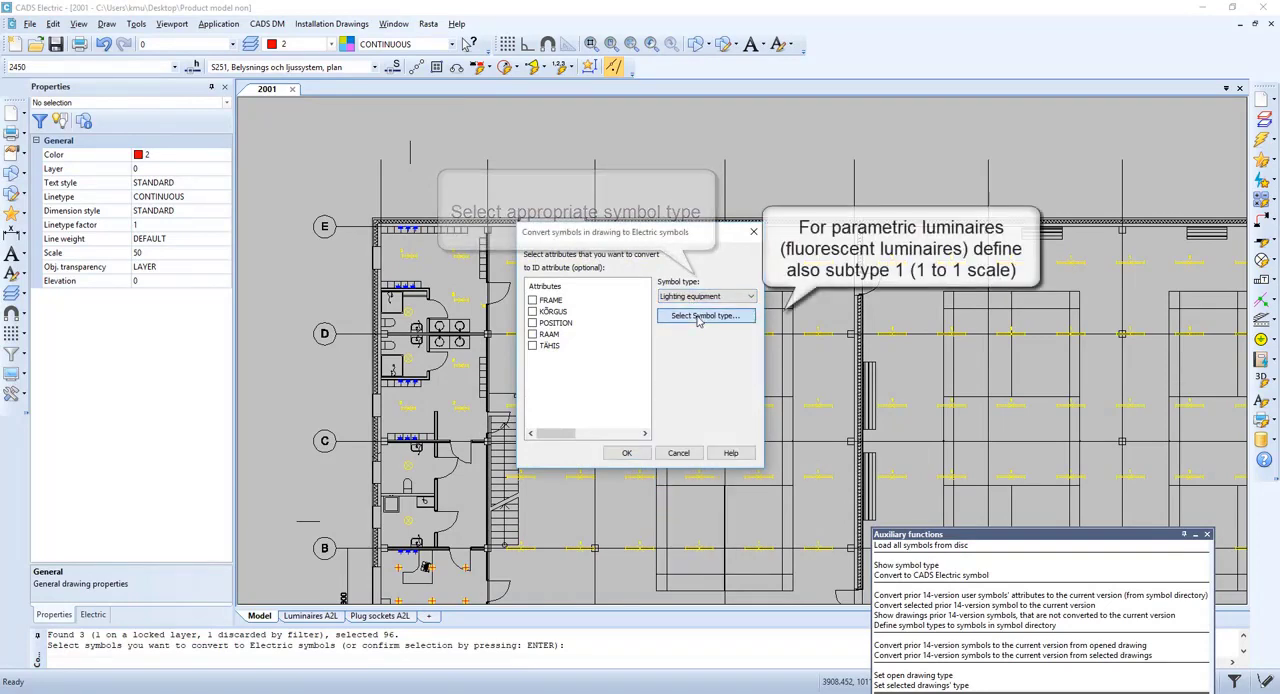
click(709, 317)
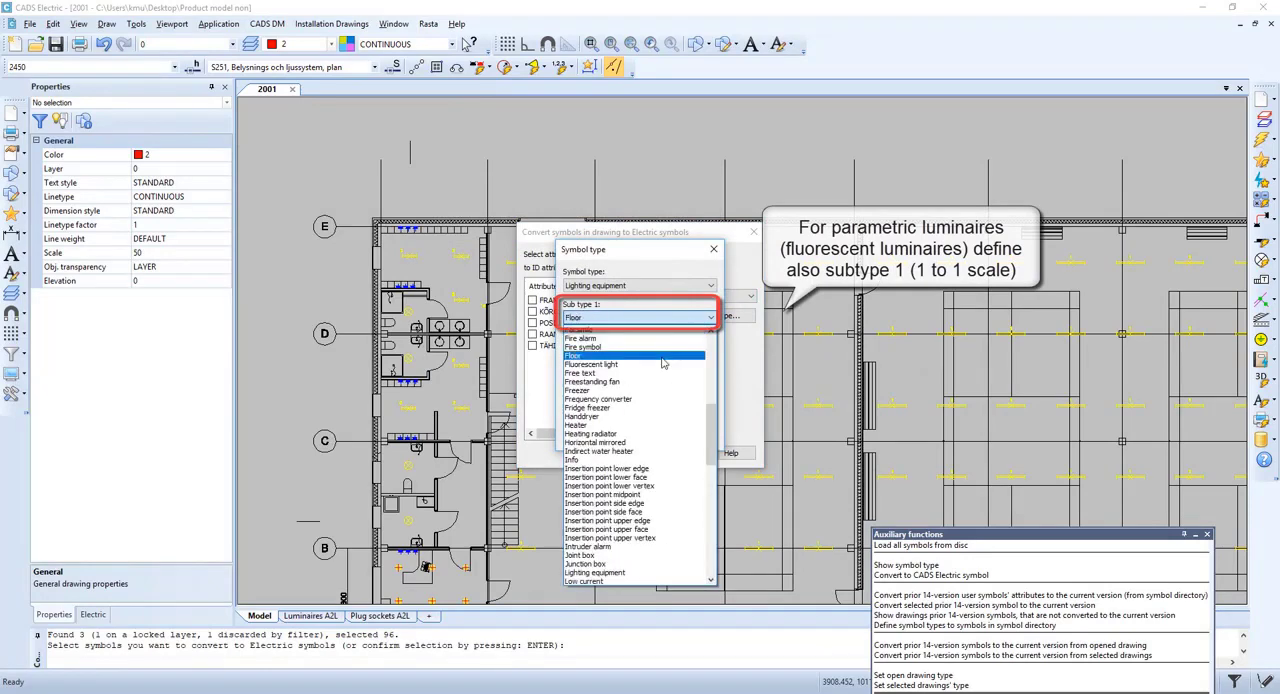
click(592, 364)
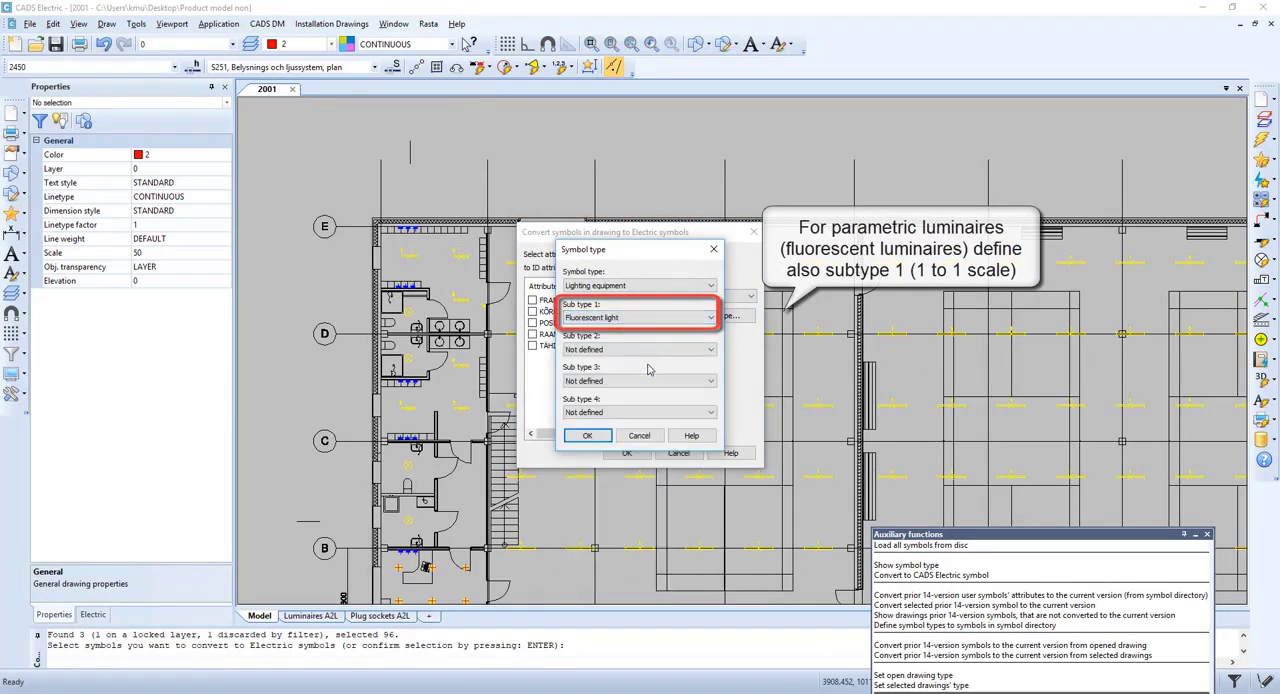
click(588, 435)
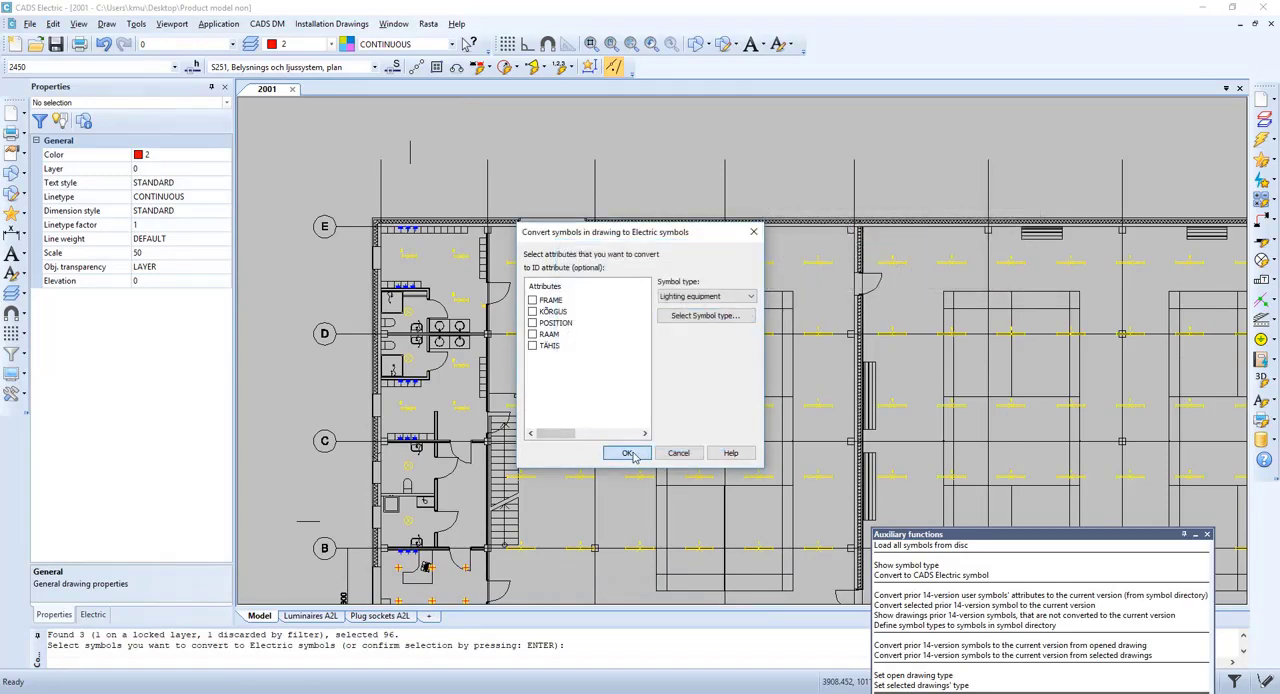
click(626, 452)
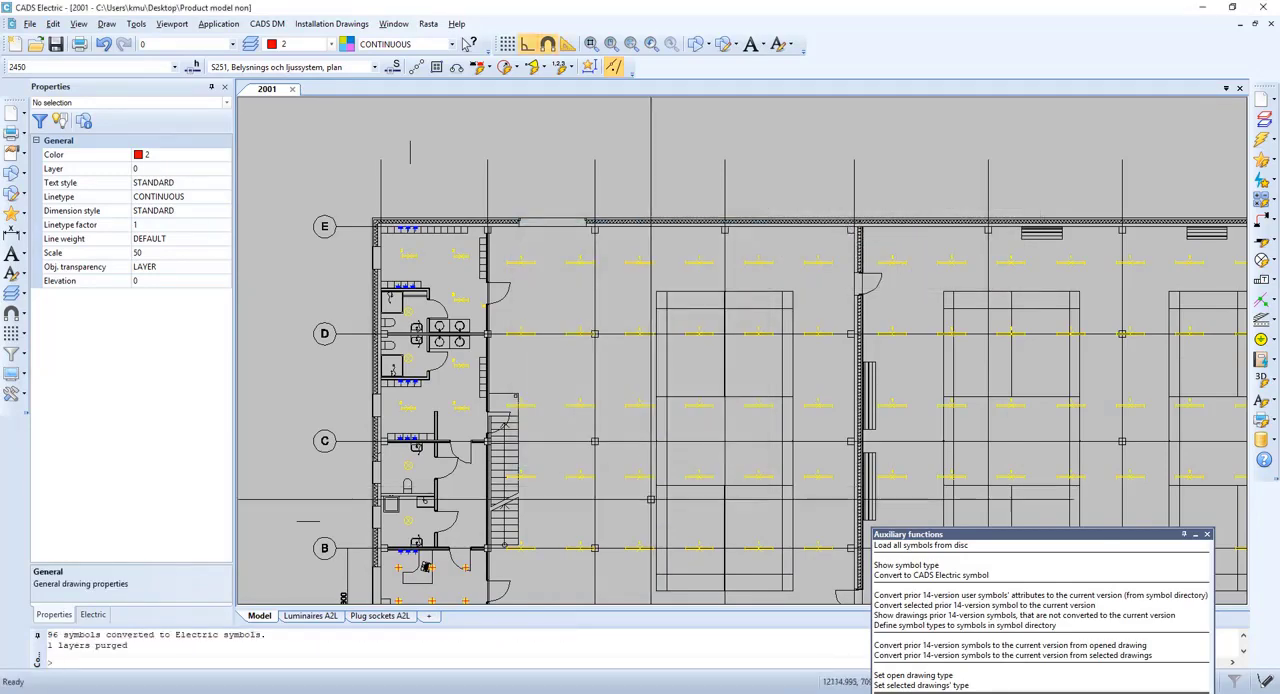
Step: Convert the 13 window-selected scalable luminaires to Lighting equipment symbols
scroll(down, 3)
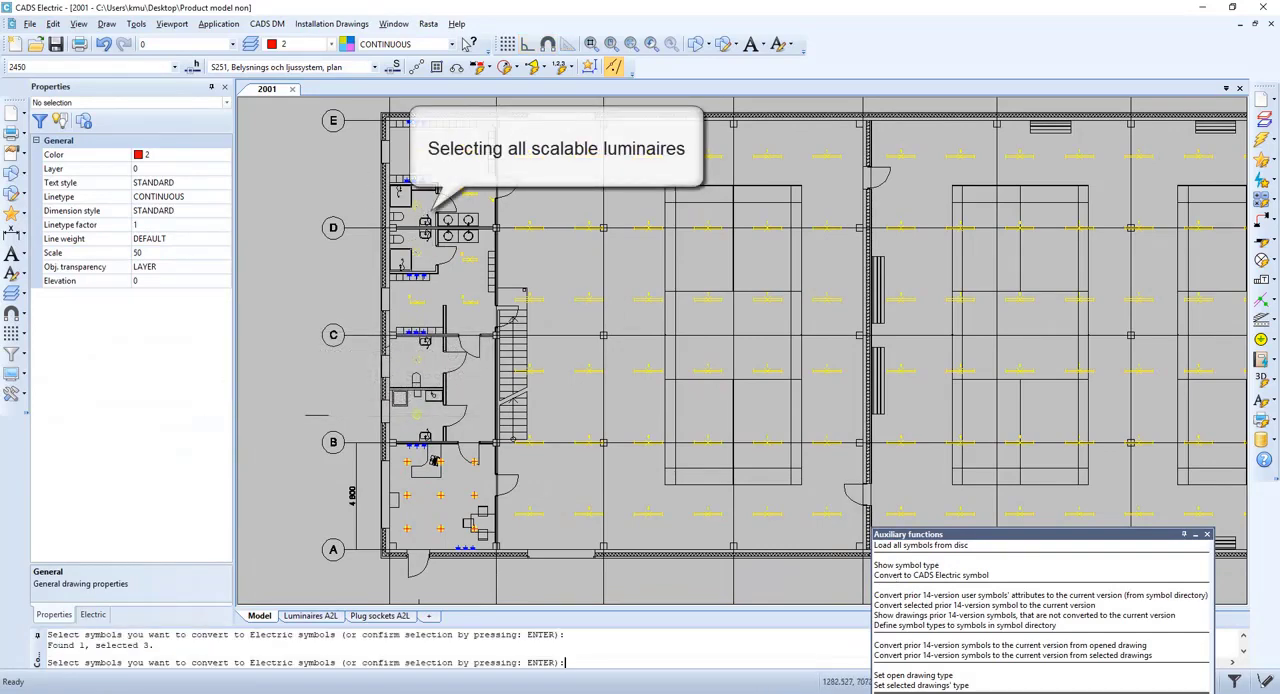
drag(405, 460, 475, 535)
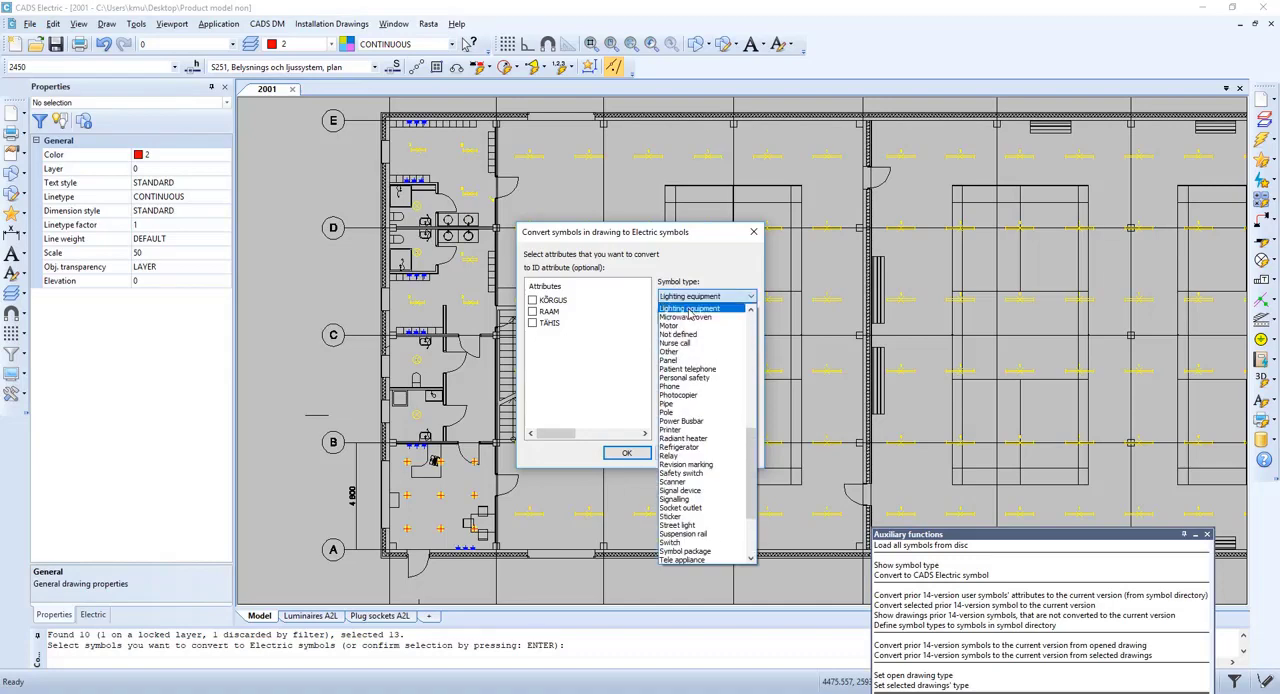
click(699, 308)
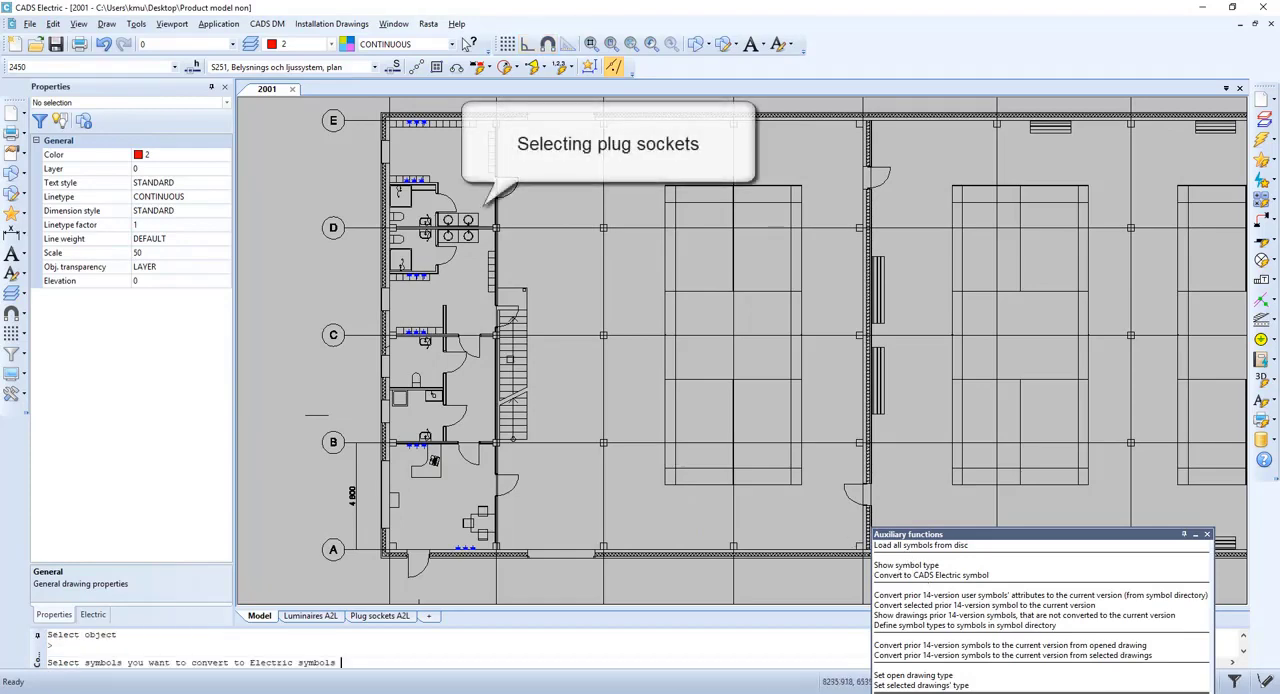
Step: Convert the 18 window-selected plug sockets to Socket outlet symbols
drag(368, 105, 527, 505)
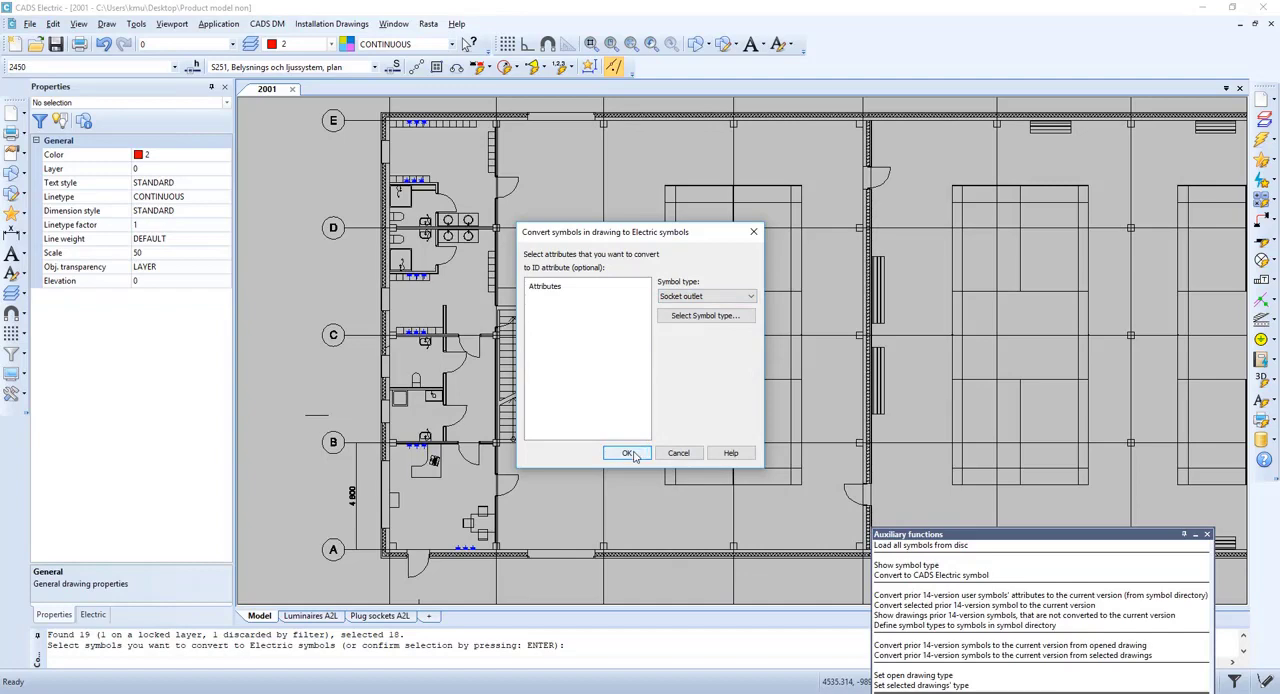
click(627, 453)
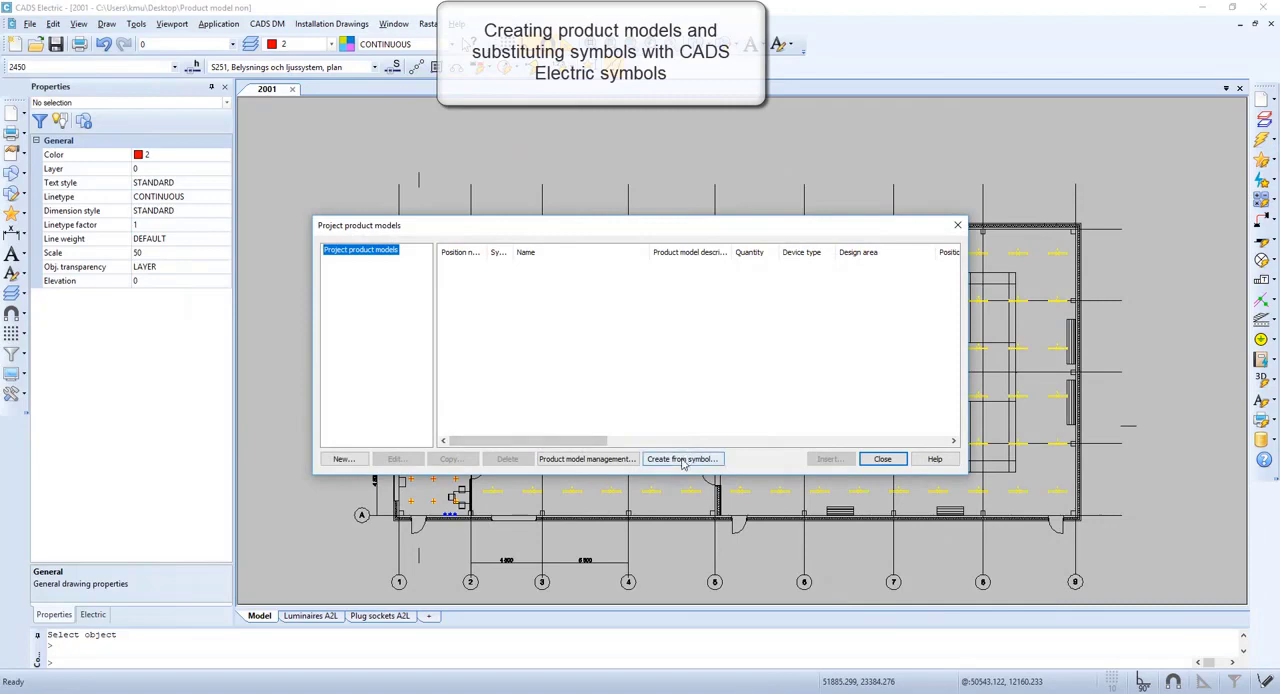
Step: Create product models from the drawing's symbols and open the Socket outlet model
click(682, 459)
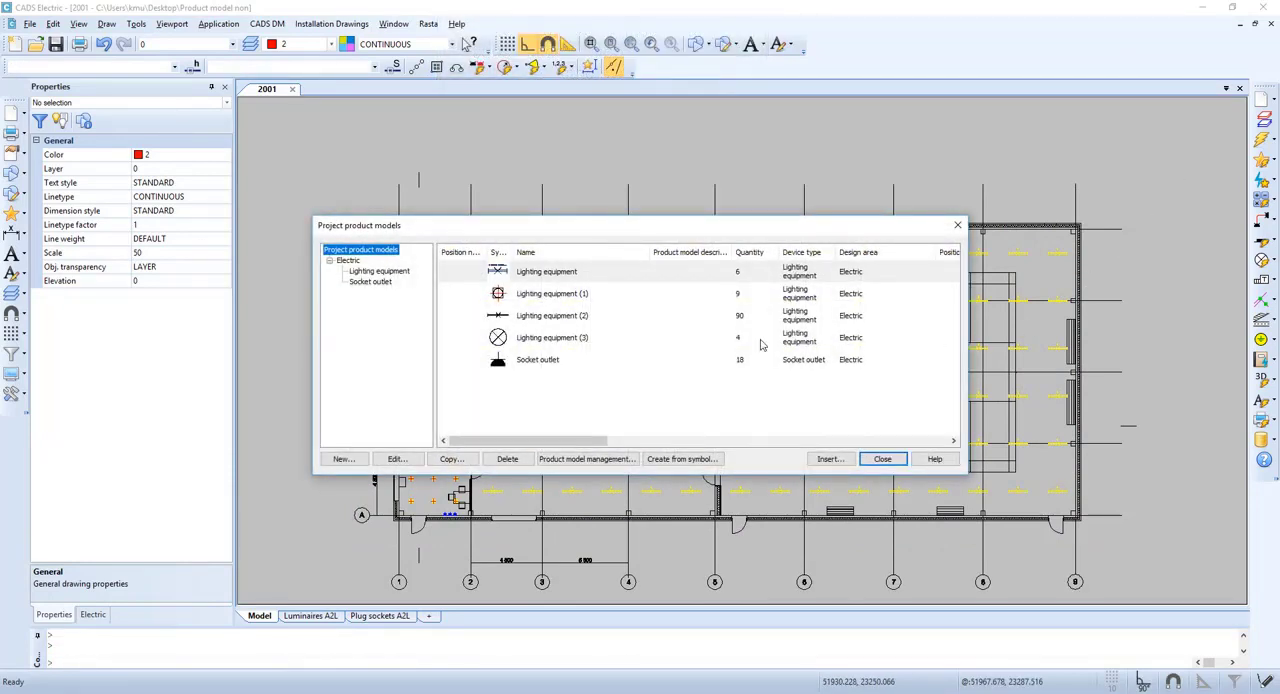
click(371, 281)
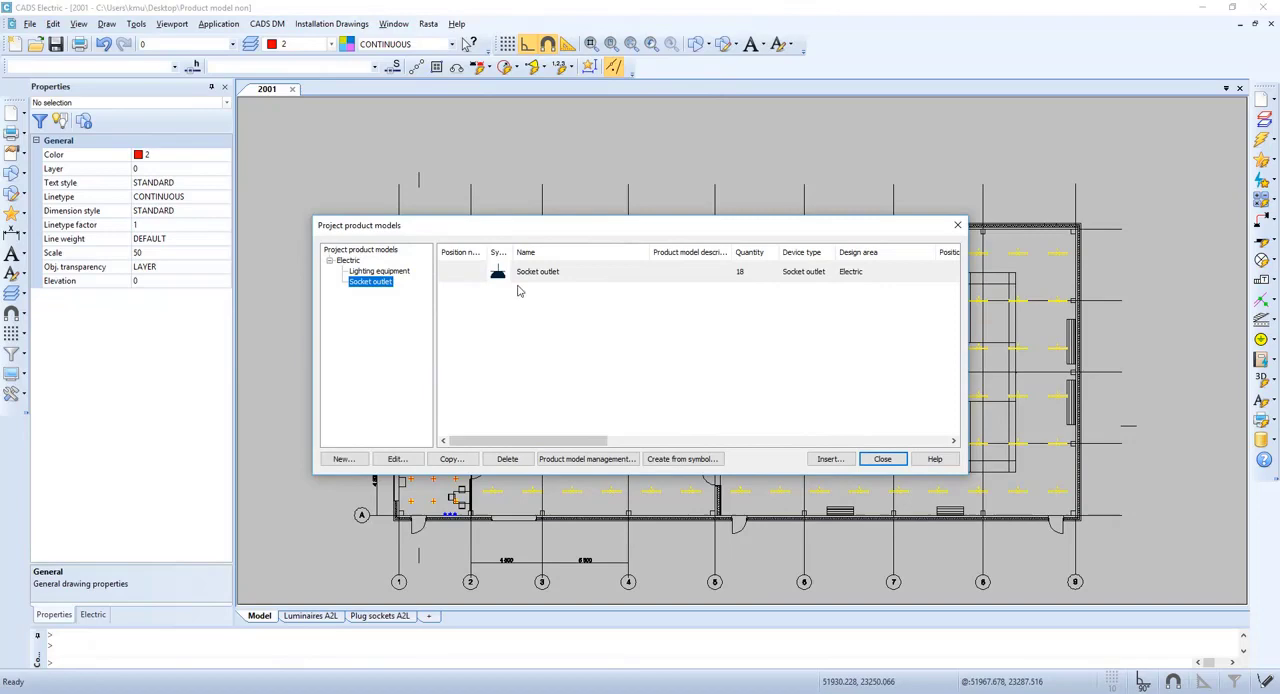
click(538, 271)
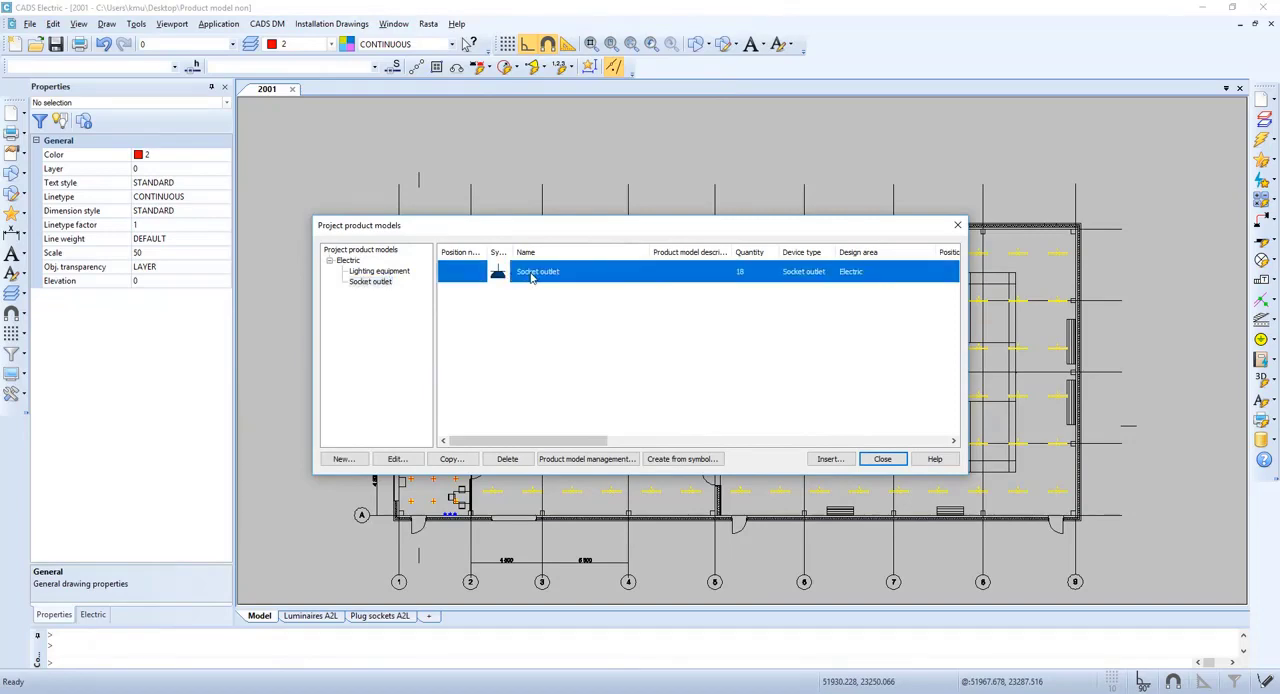
click(396, 459)
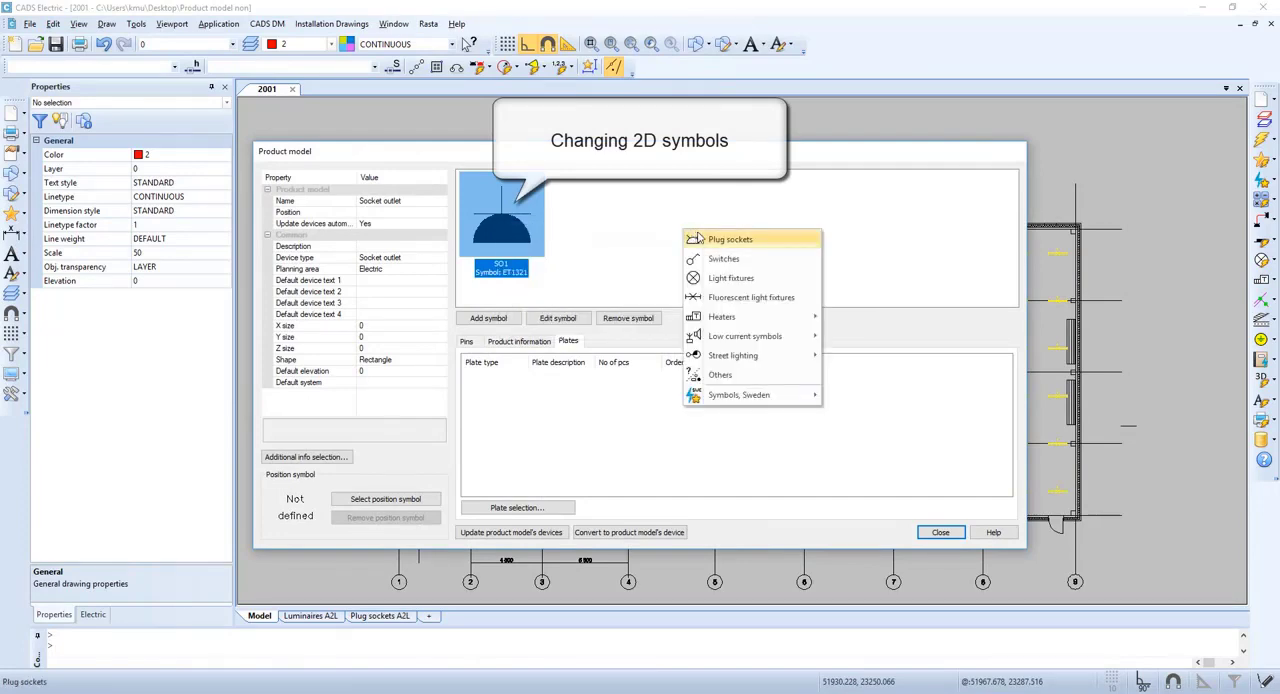
Step: Give the Socket outlet model the new symbol from the Plug sockets palette
click(729, 239)
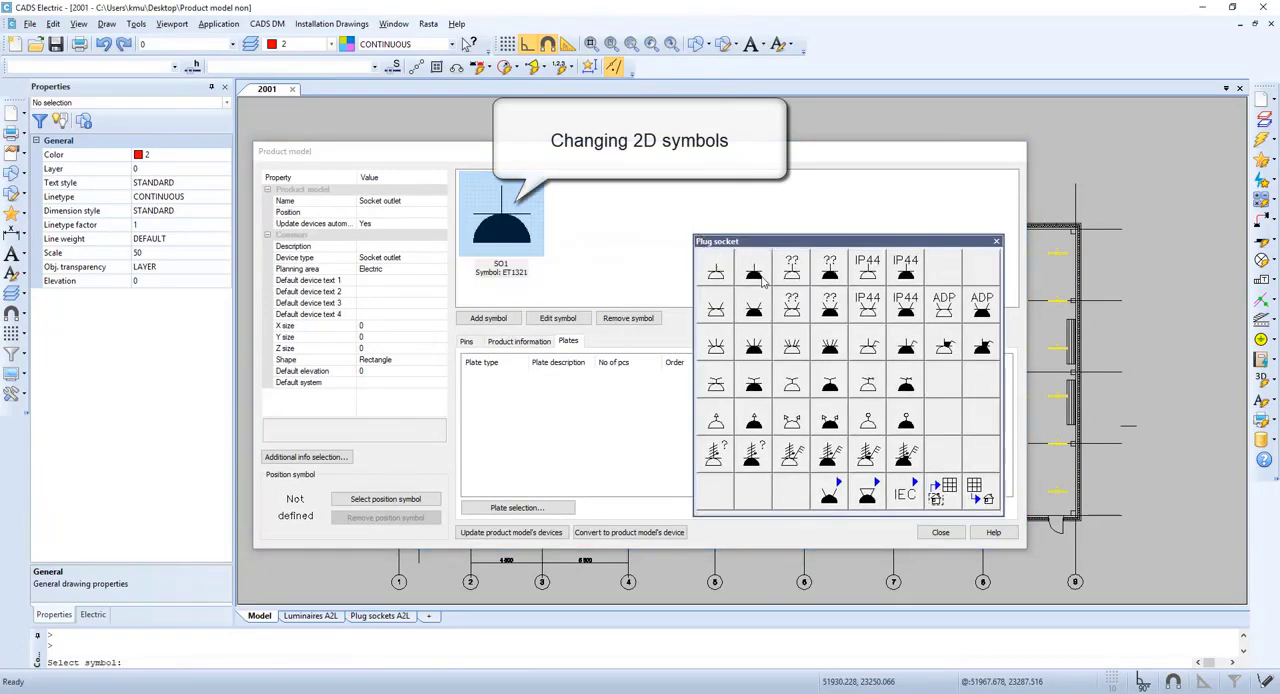
click(752, 267)
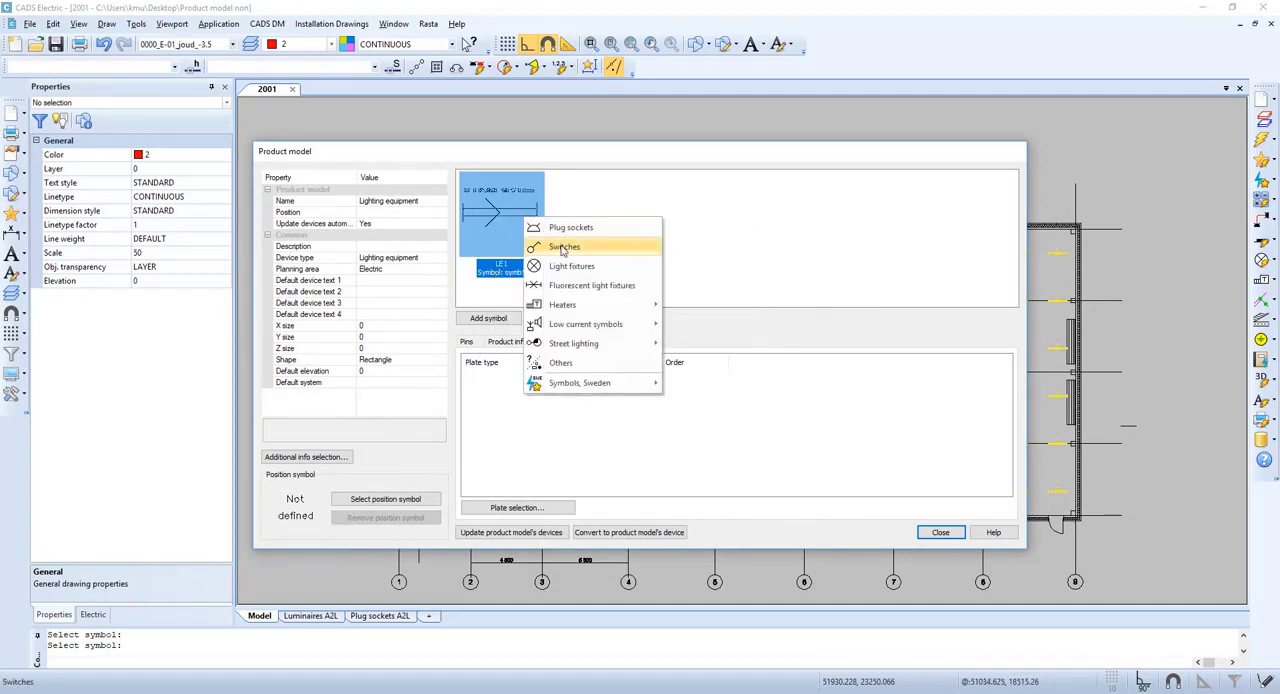
Step: Make the lighting model a 650 mm fluorescent fixture: position 2, elevation 2450, system S251
click(591, 285)
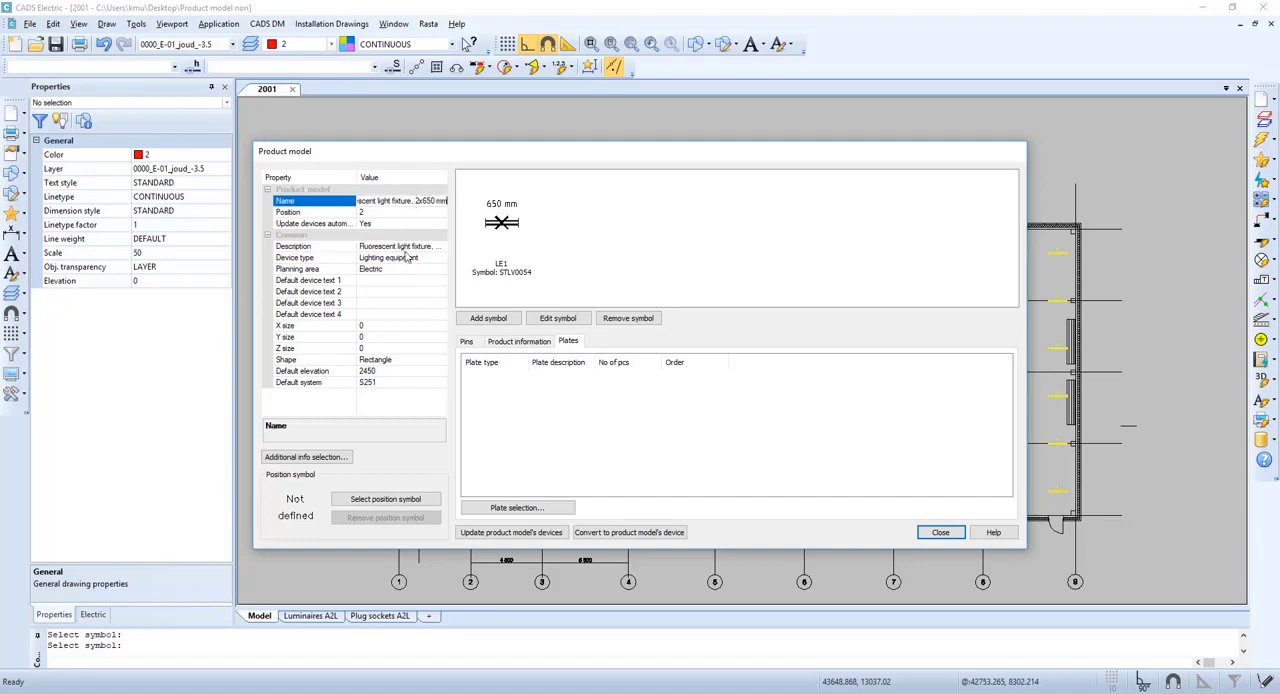
click(310, 314)
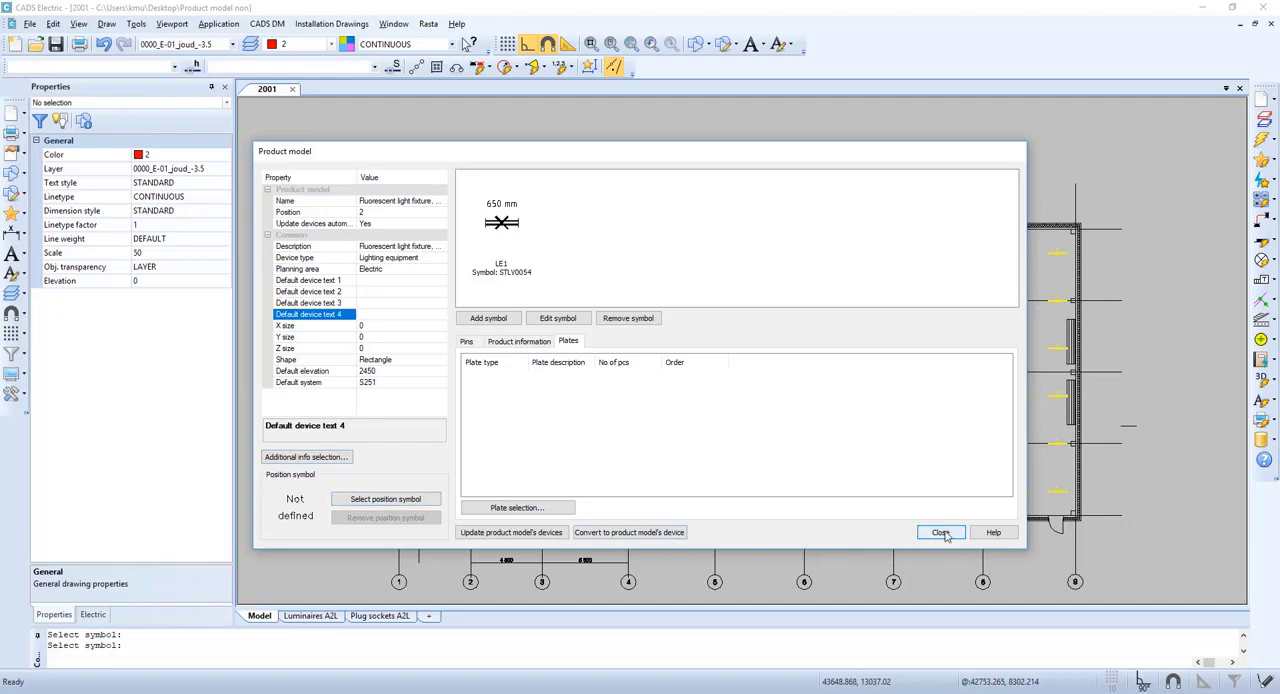
click(940, 532)
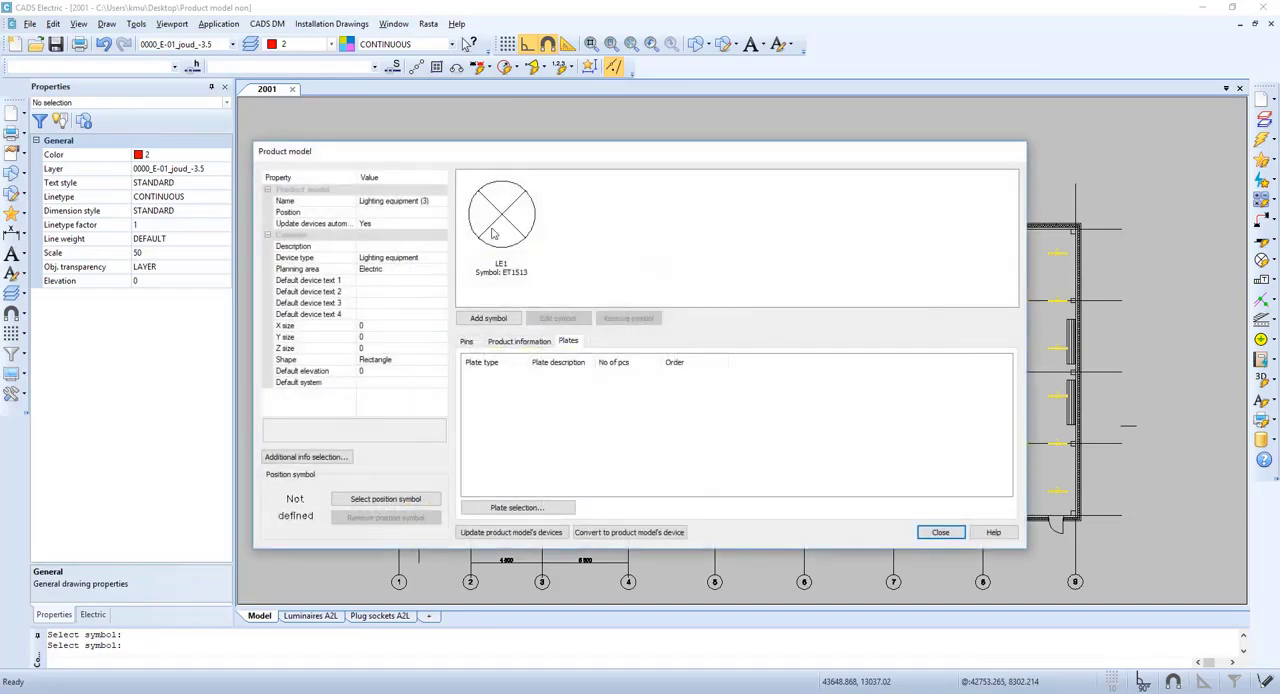
Step: Rename Lighting equipment (3) 'Light fixture' with symbol STPV0004, position 3, elevation 2450, system S251
click(500, 215)
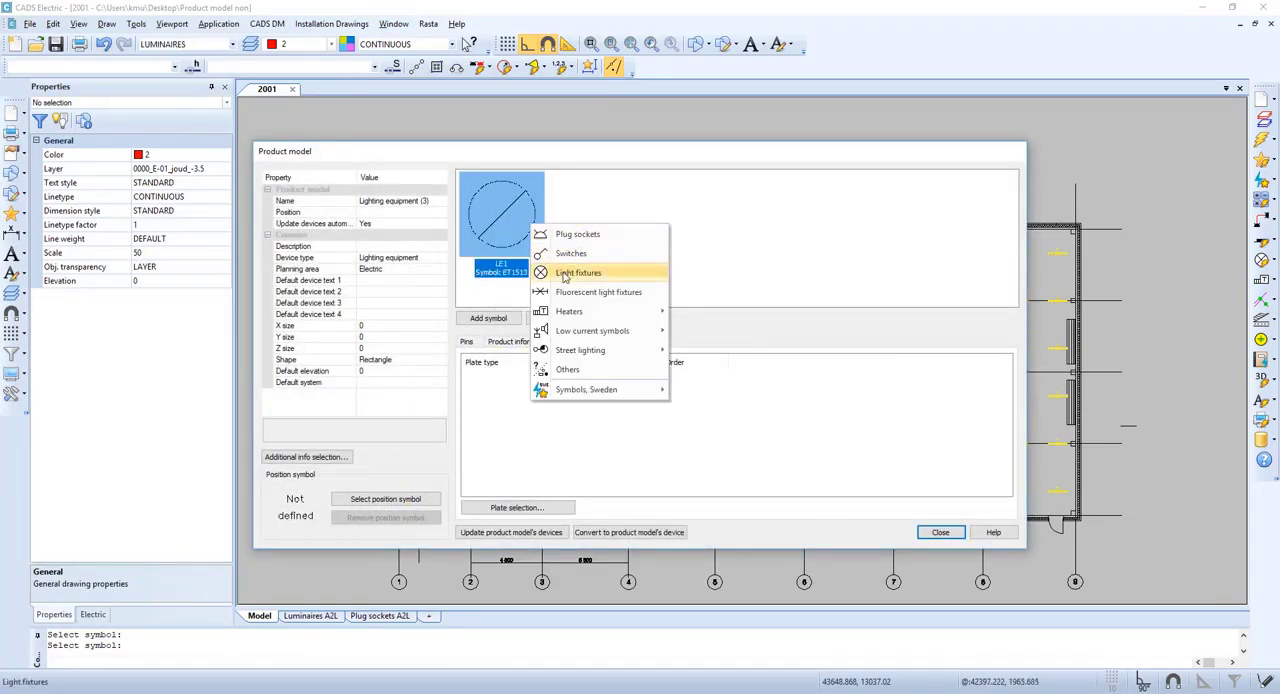
click(577, 272)
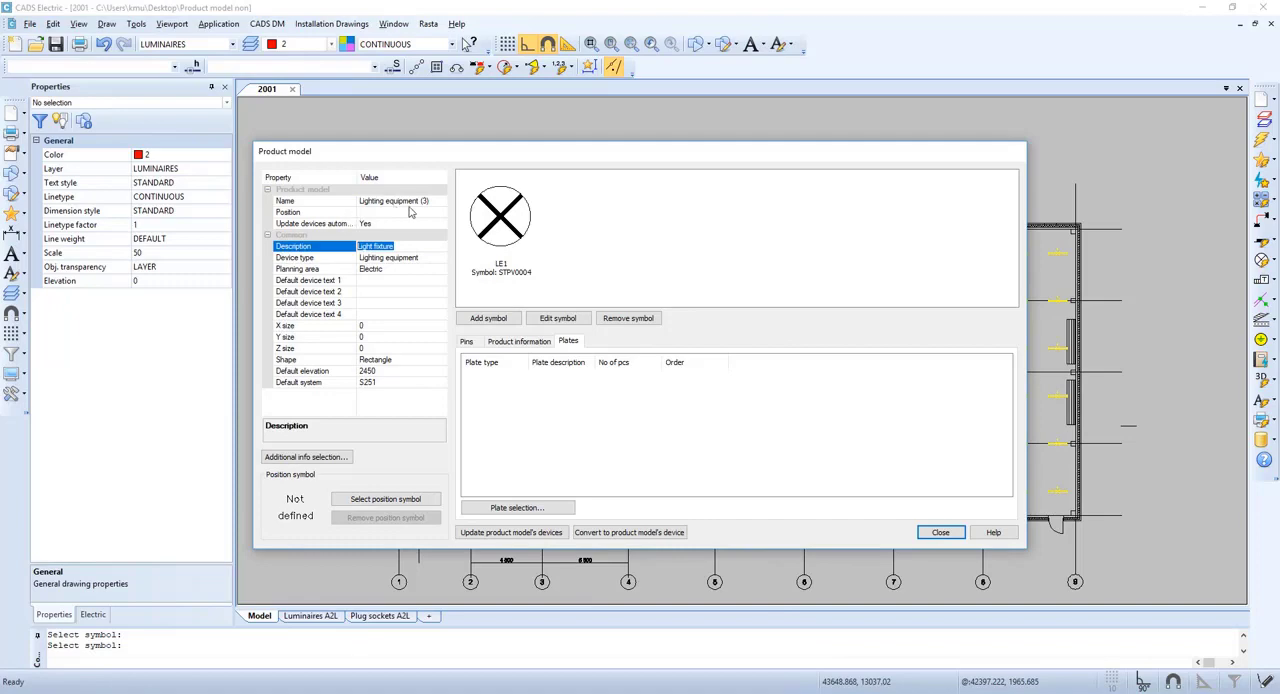
click(315, 212)
text(3)
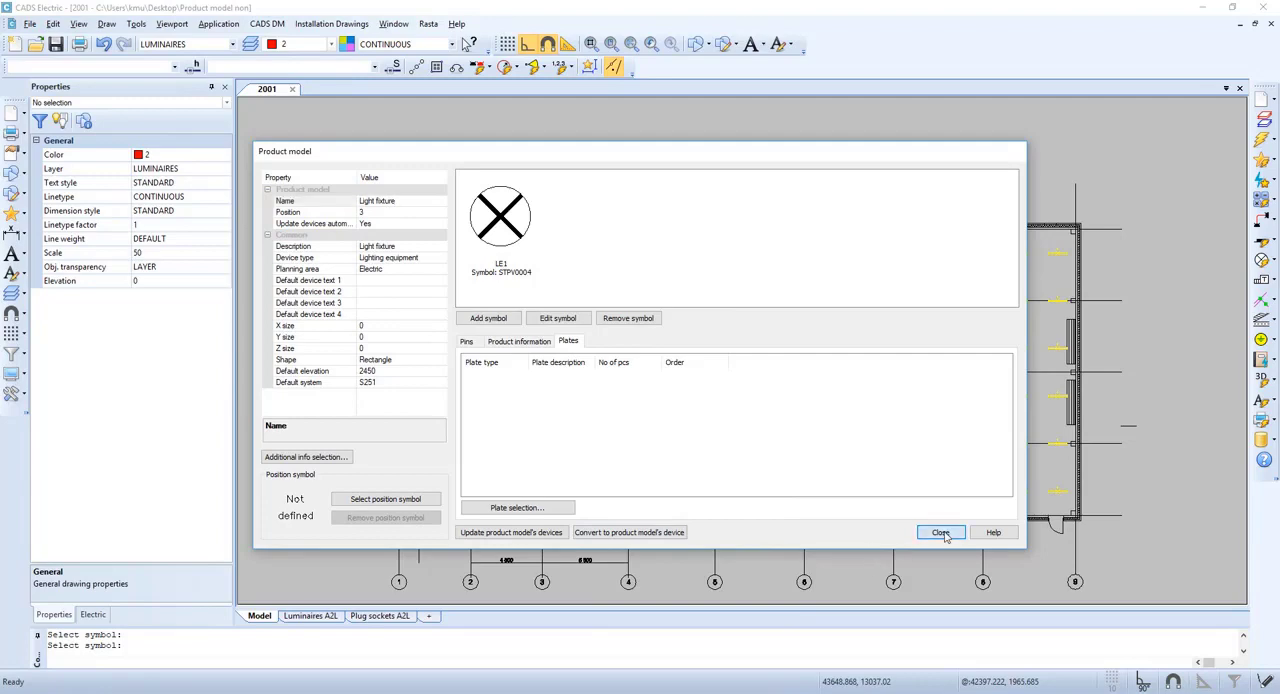
click(940, 532)
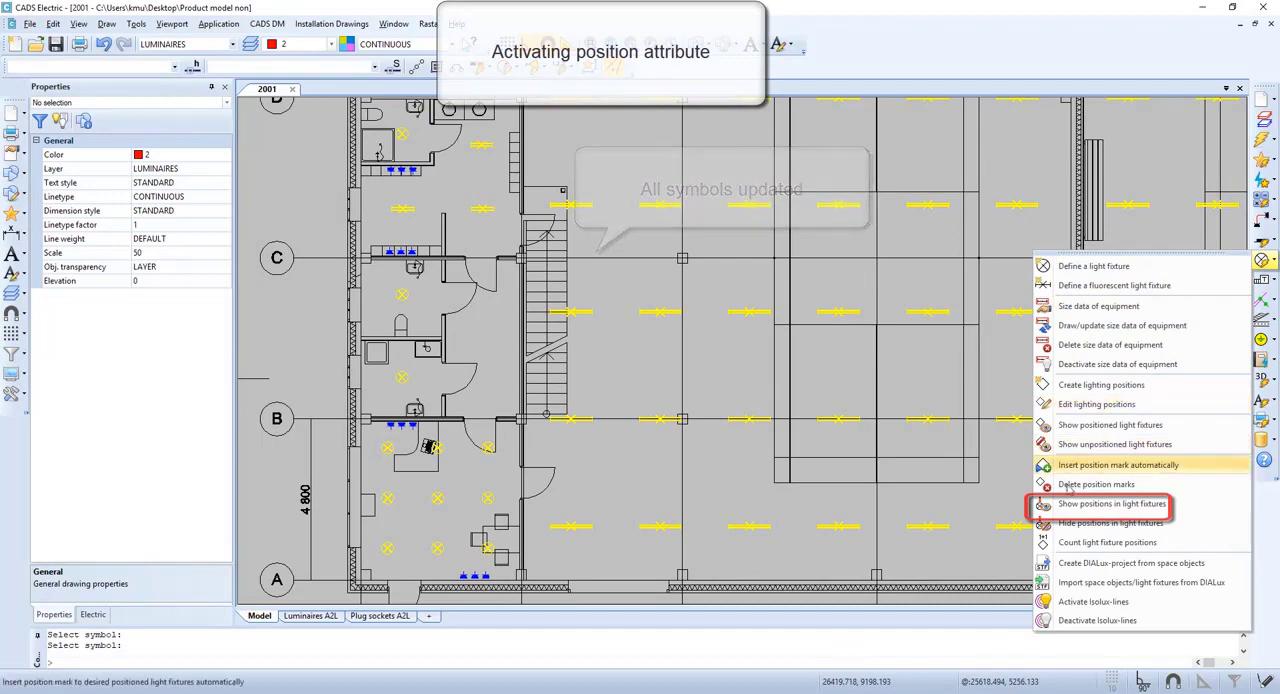
Step: Run 'Show positions in light fixtures' to label every fixture with its position number
click(1111, 504)
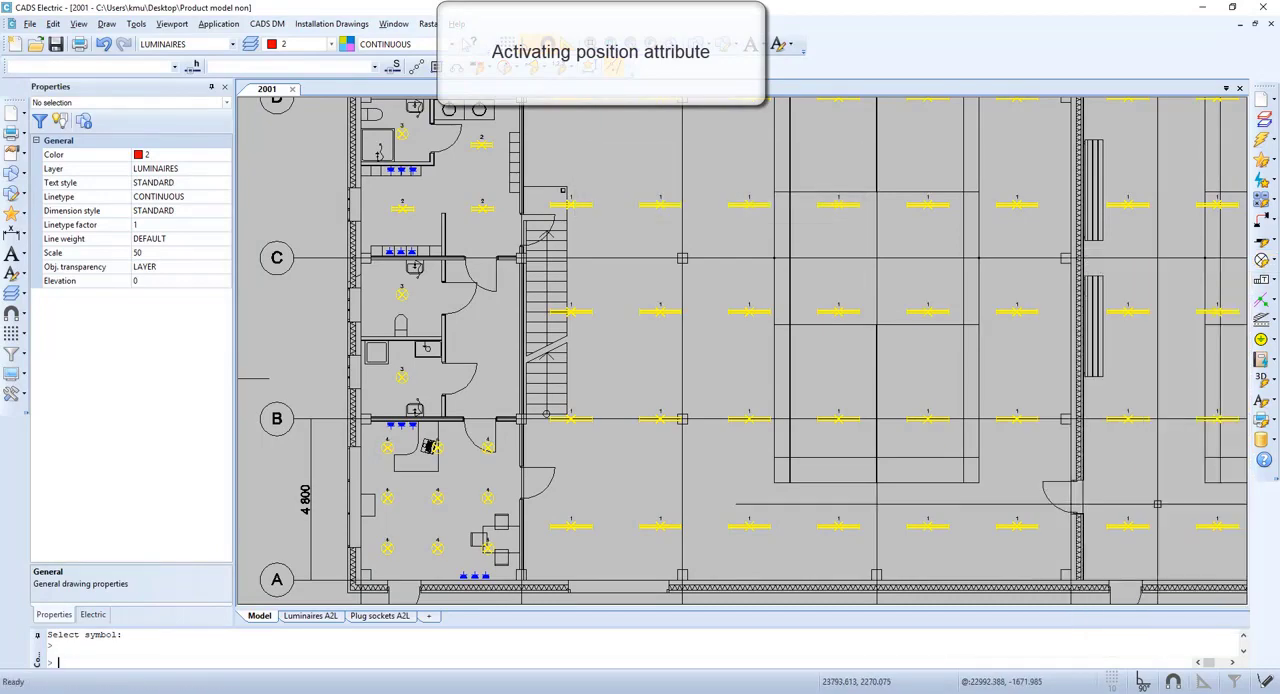